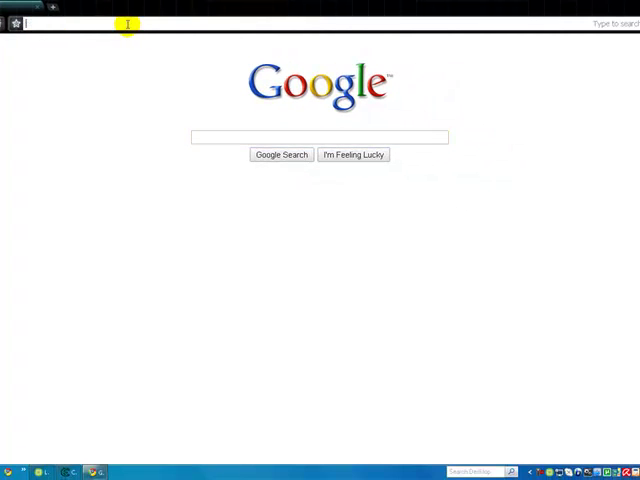
text(http://www.heijnen1.demon.nl/CheatEngine55.exe)
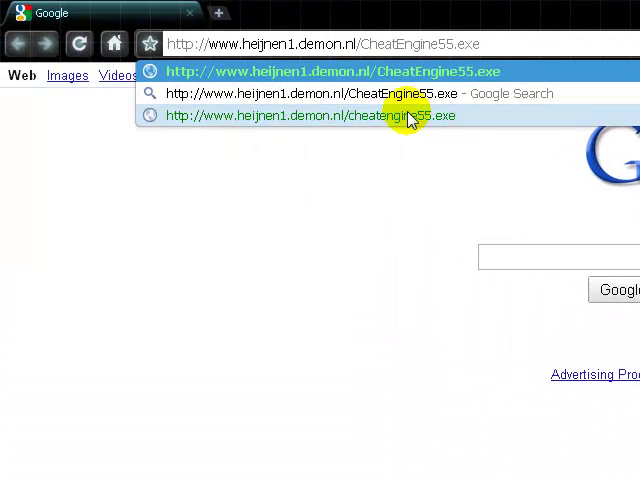
mouse_move(268, 268)
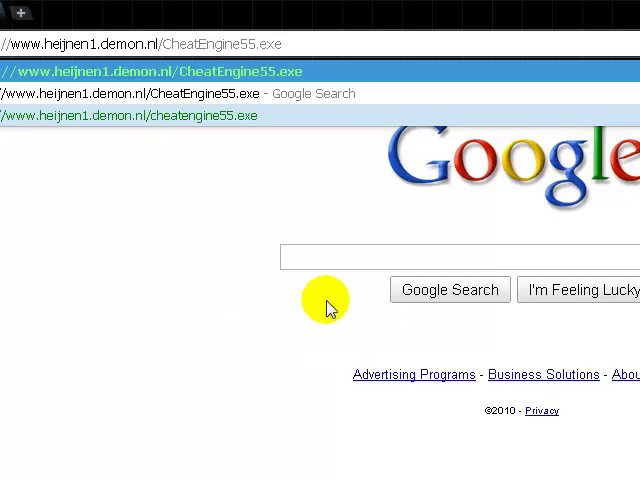
click(150, 72)
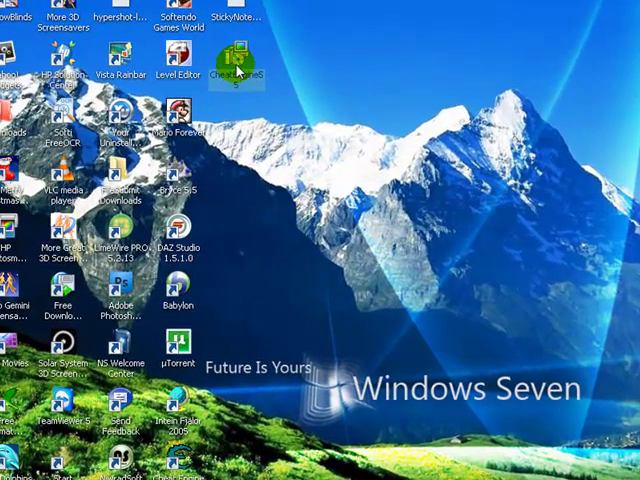
Run the installer and install Cheat Engine 5.5 to Program Files, keeping 'Create a desktop icon' checked
double_click(240, 60)
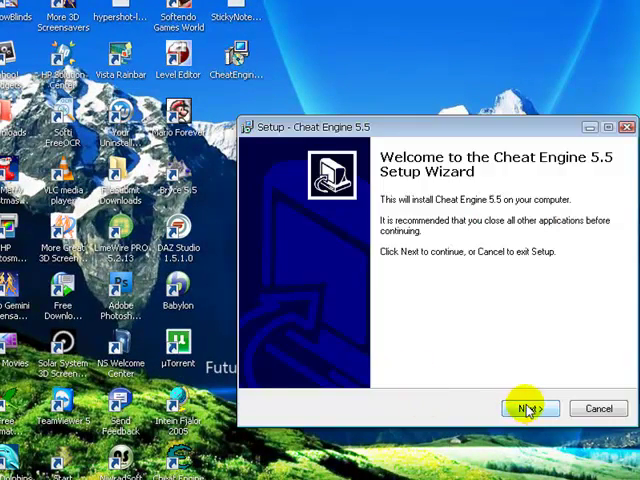
click(528, 408)
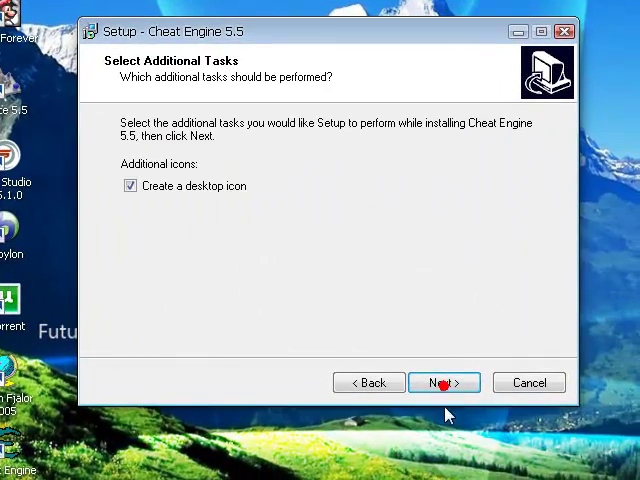
click(444, 382)
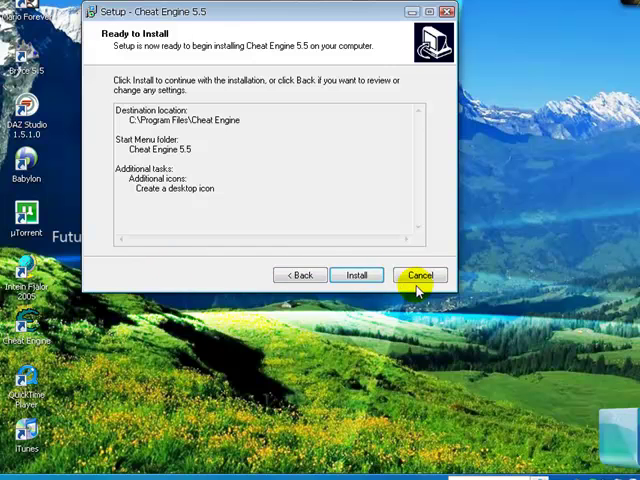
click(420, 276)
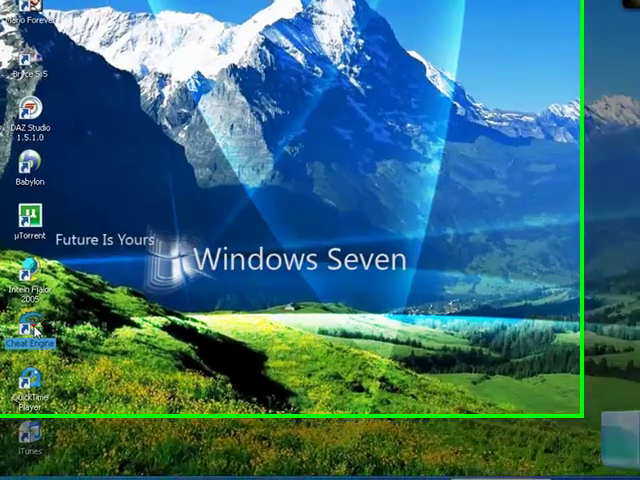
Launch Cheat Engine from its desktop icon, scroll through the Process List, and cancel without attaching
double_click(32, 332)
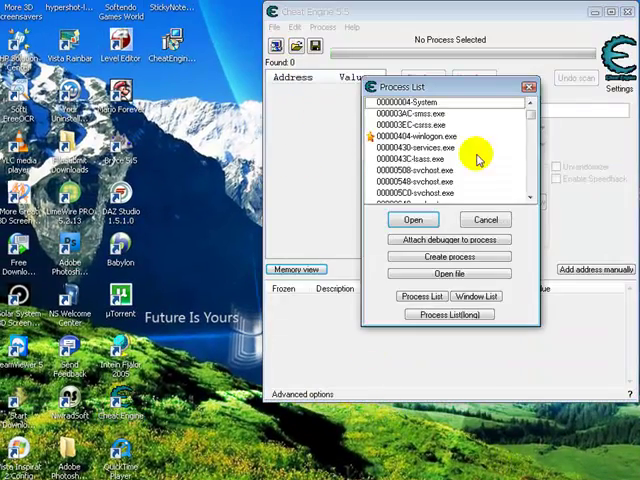
scroll(down, 3)
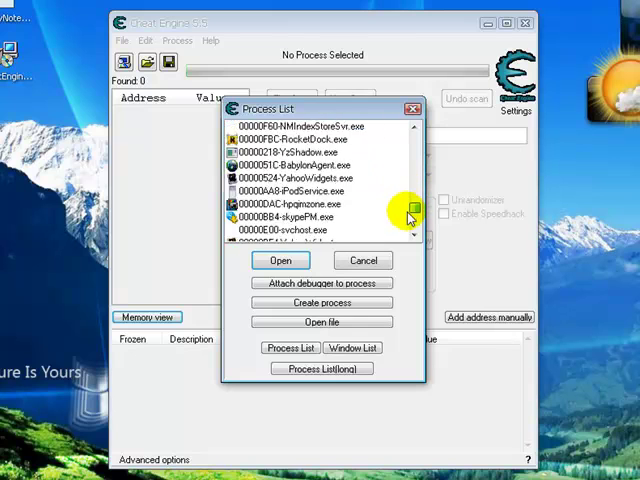
scroll(down, 3)
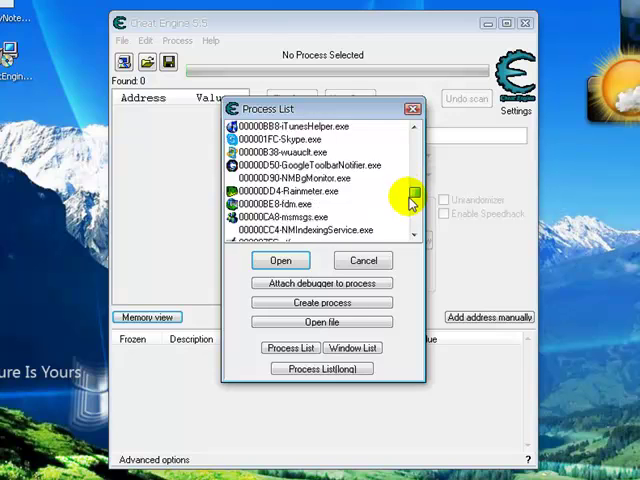
scroll(down, 3)
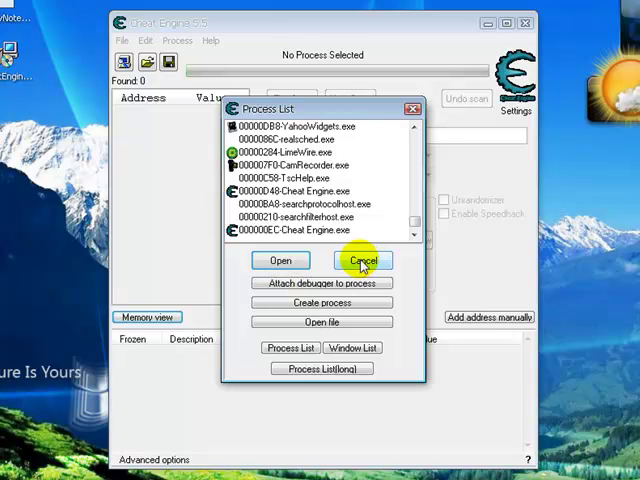
click(362, 260)
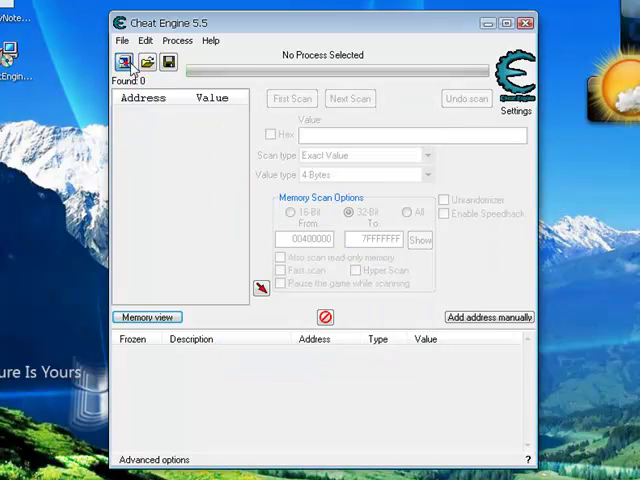
Attach Cheat Engine to uTorrent.exe and tick Enable Speedhack, showing speed 1.0
click(124, 64)
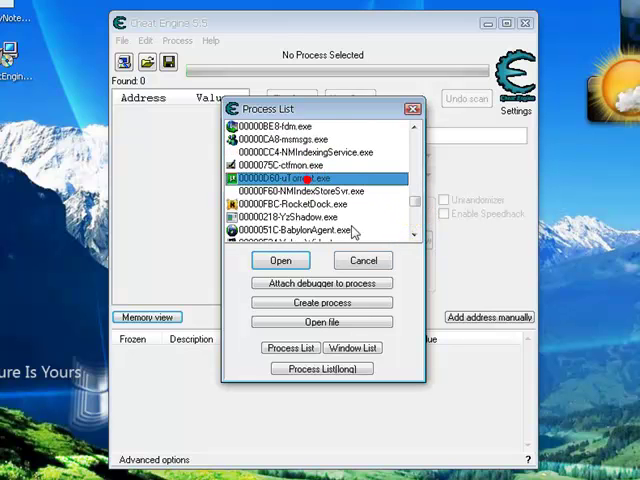
click(280, 260)
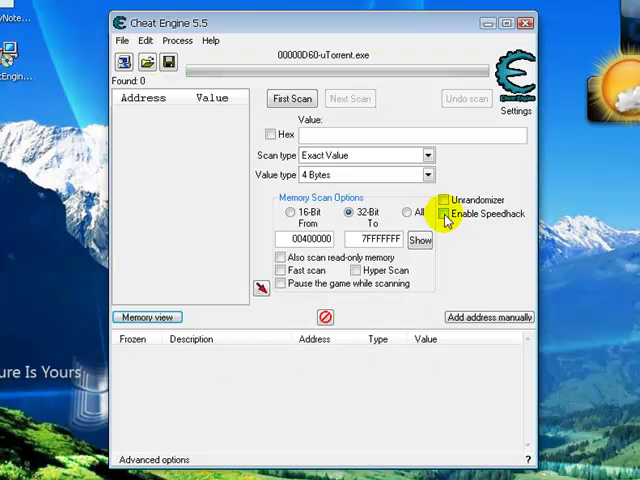
click(444, 212)
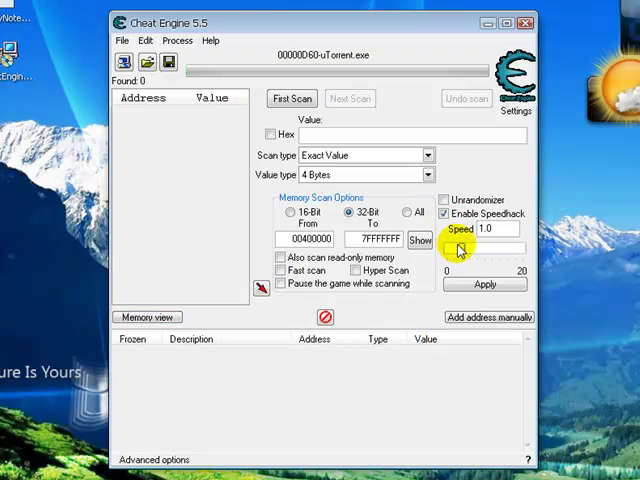